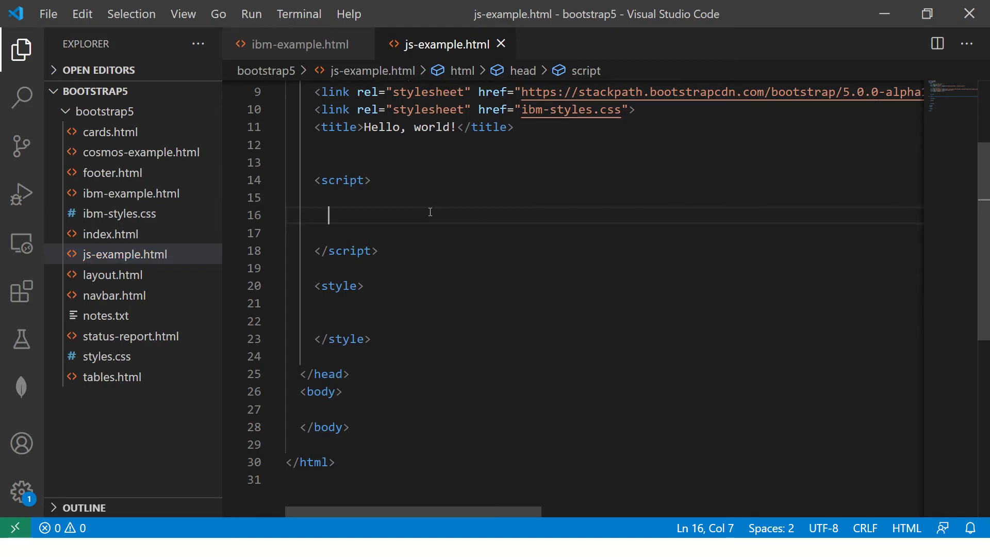
- Declare var students = [10, 9, 8]; and add console.log(students);
type("var")
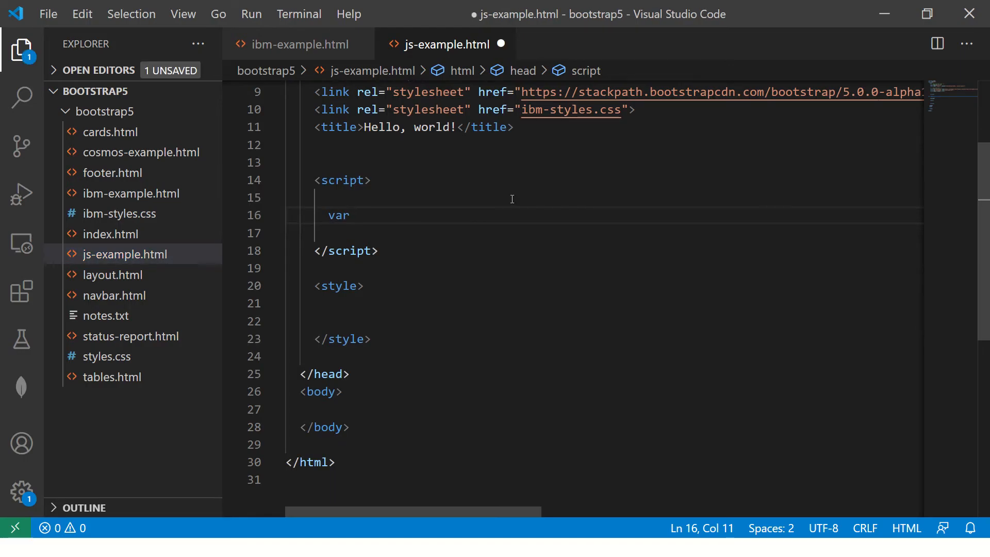
type("studen")
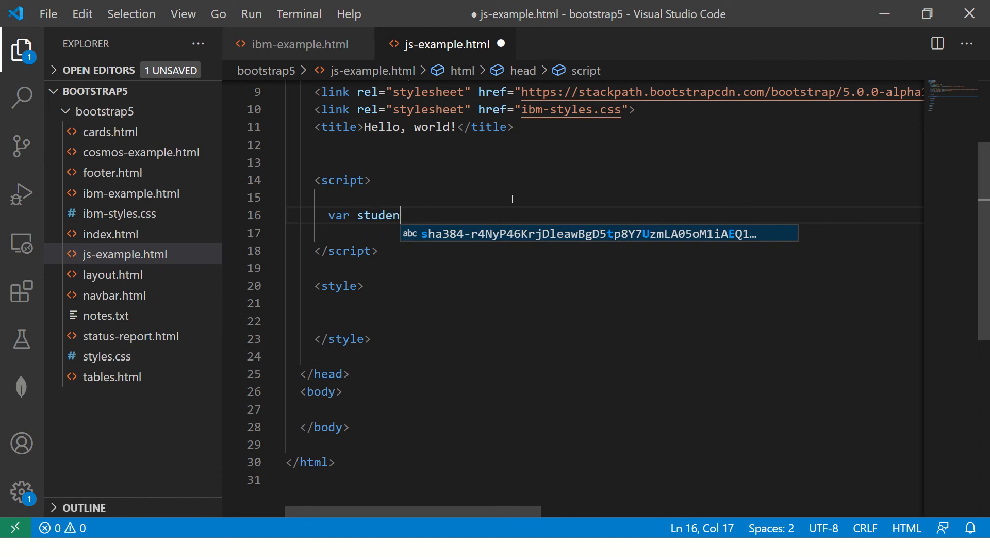
type("ts = []")
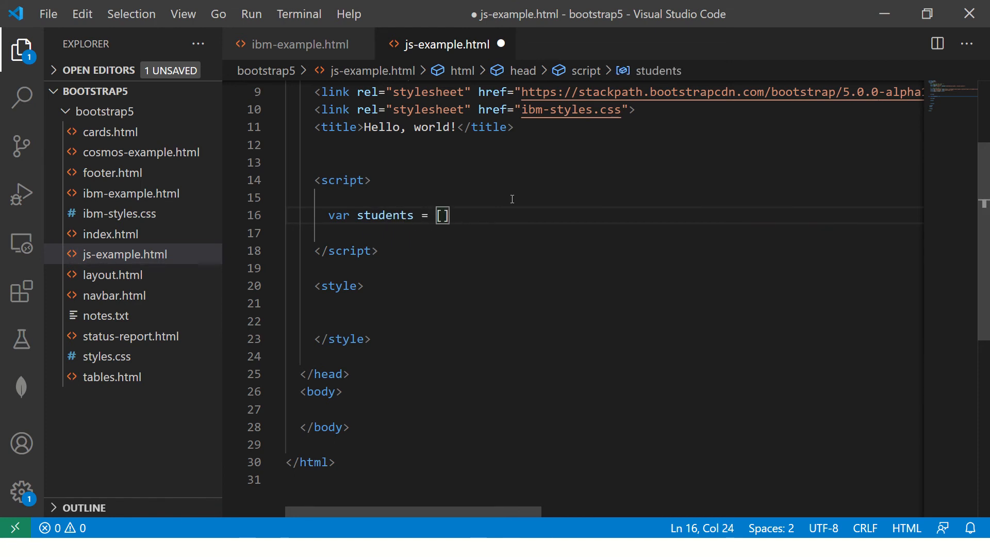
type("10, 9")
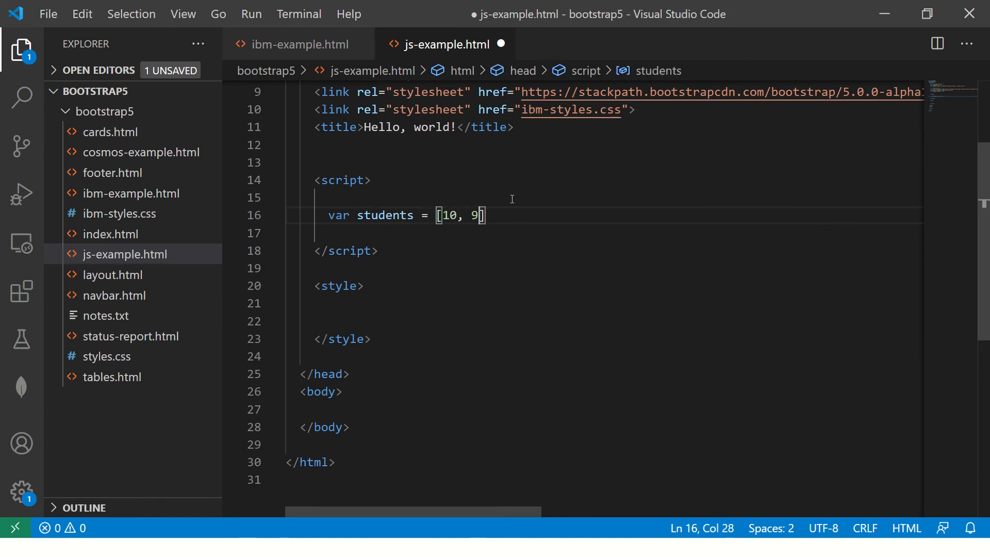
type(", 8];")
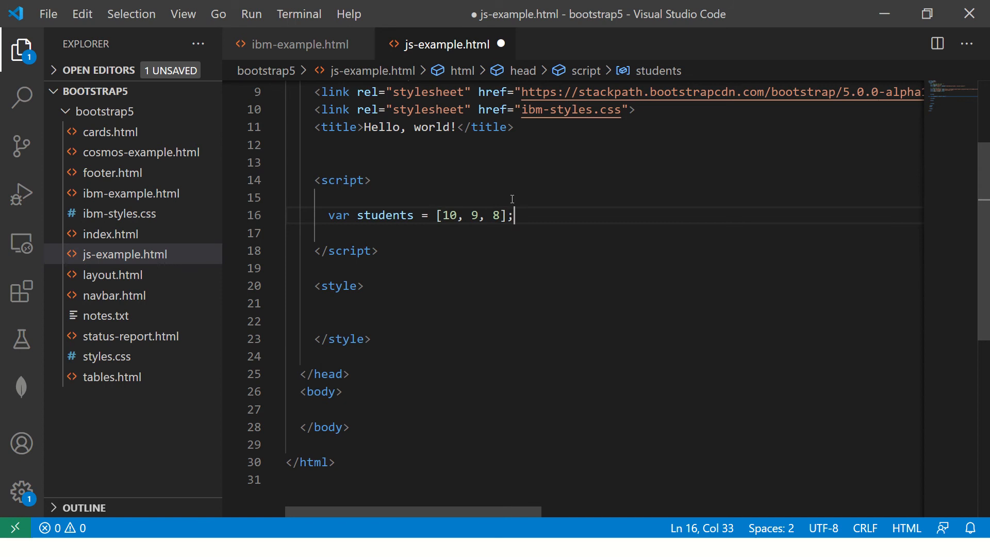
type("console.log")
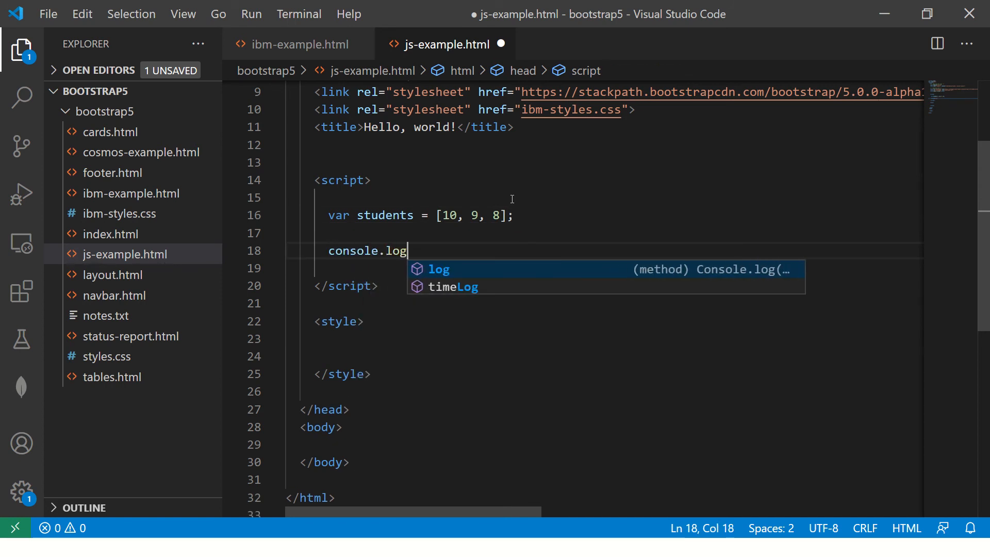
type("(students);")
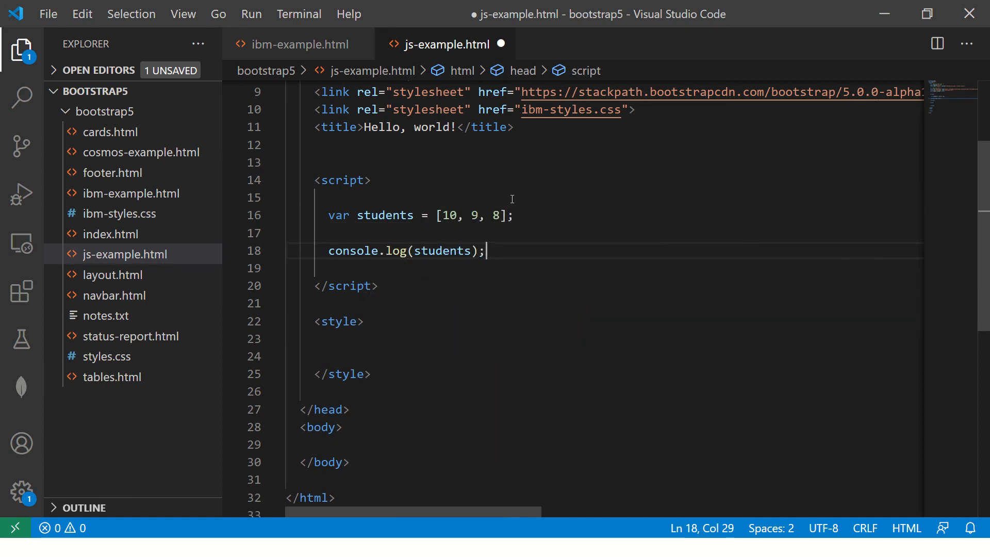
- Inspect the page in Chrome and expand the logged Array(3) in the console
key("alt+tab")
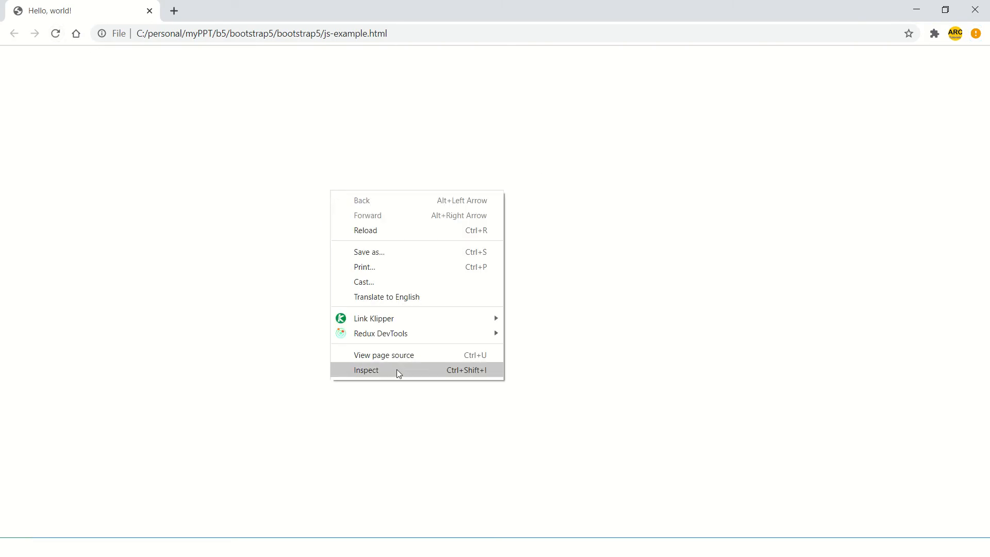
left_click(365, 370)
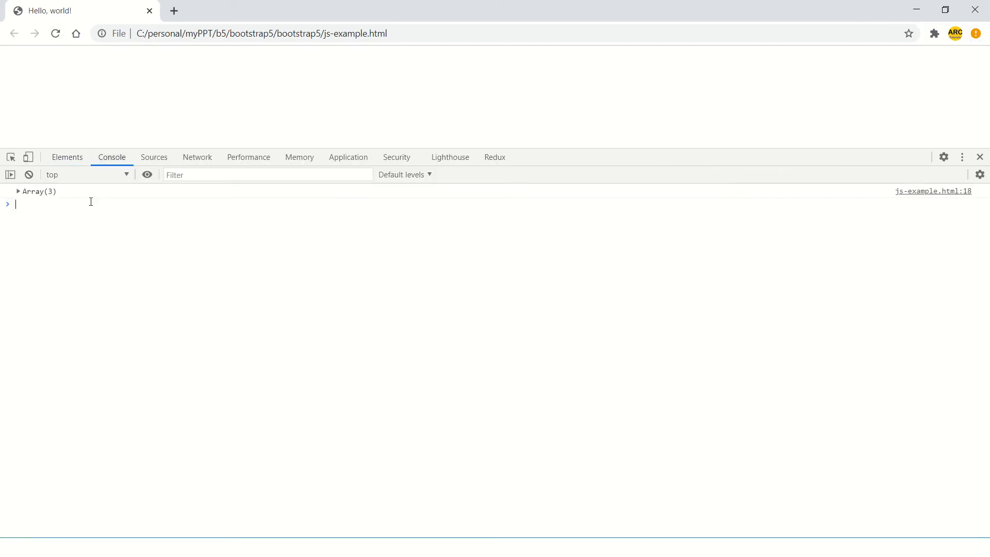
left_click(18, 190)
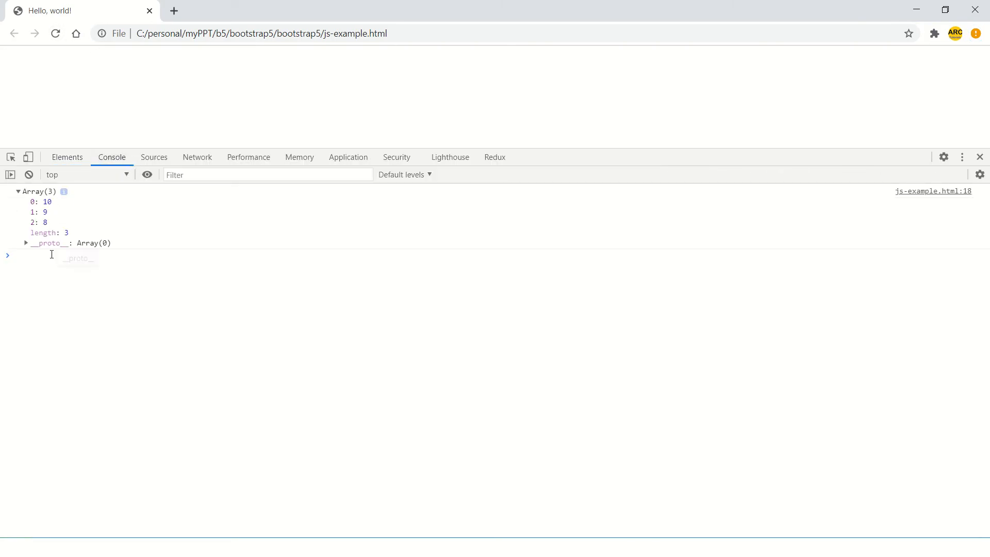
key("alt+tab")
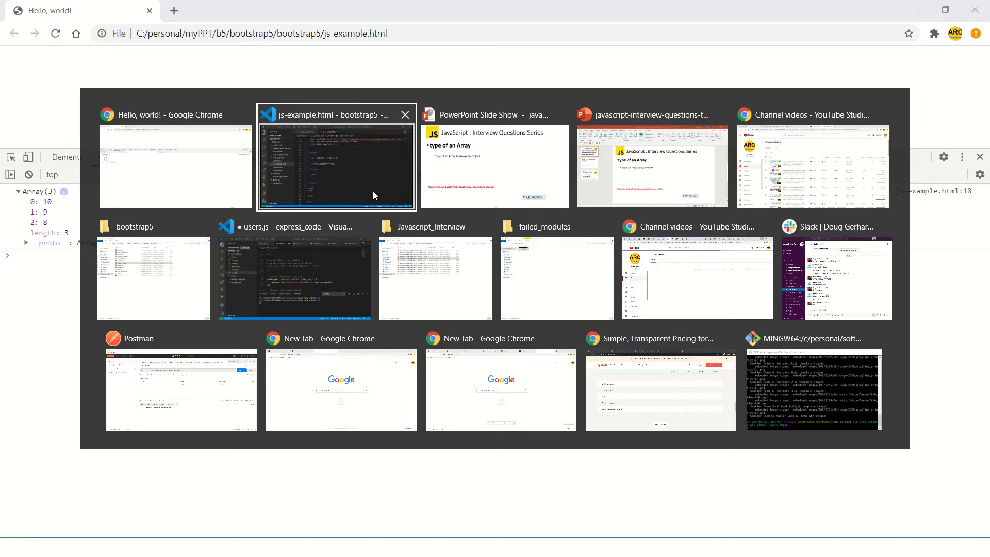
- Return to the code editor to add console.log(typeof(students)); and save
left_click(335, 166)
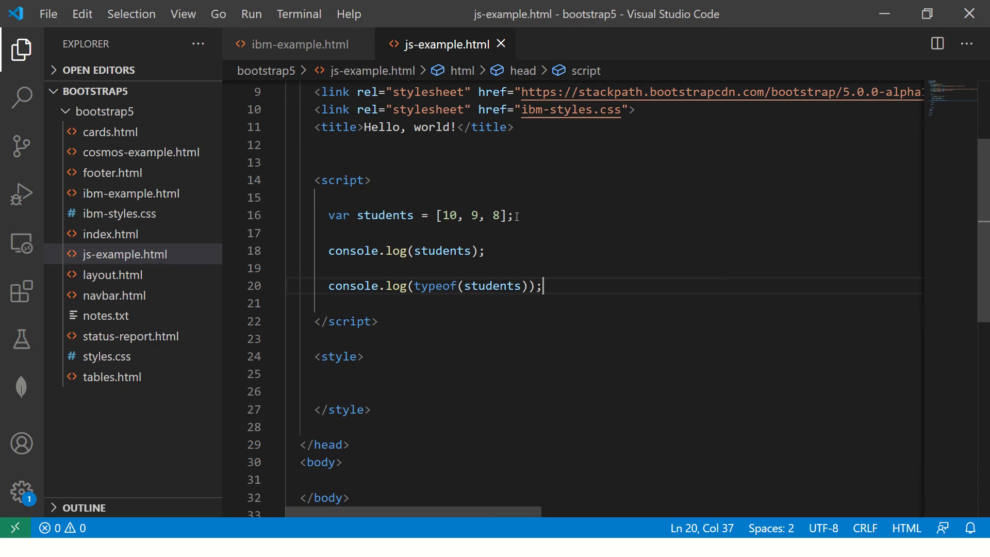
- Type var employees = ["Ram", "Mark", "Ben"]; on a new line
type("var")
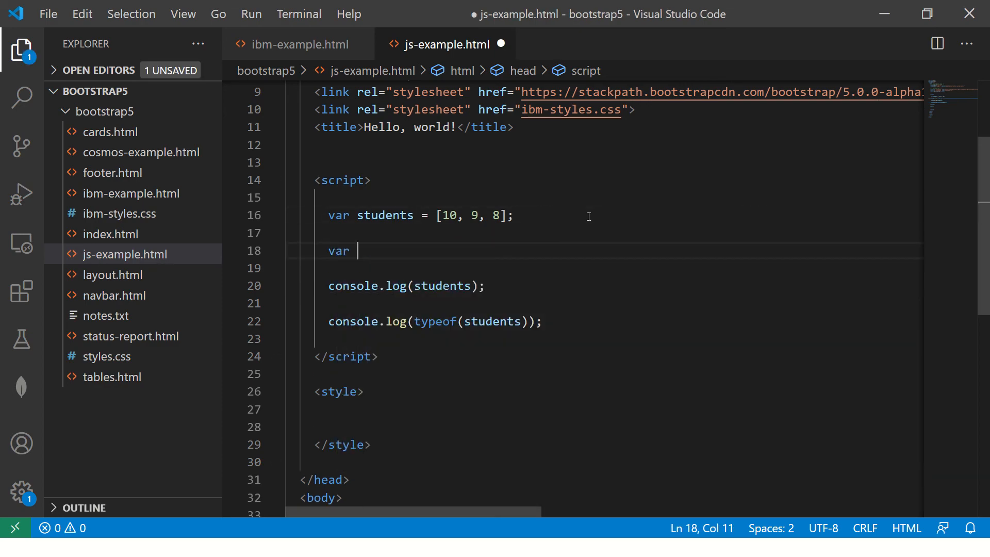
type("emp")
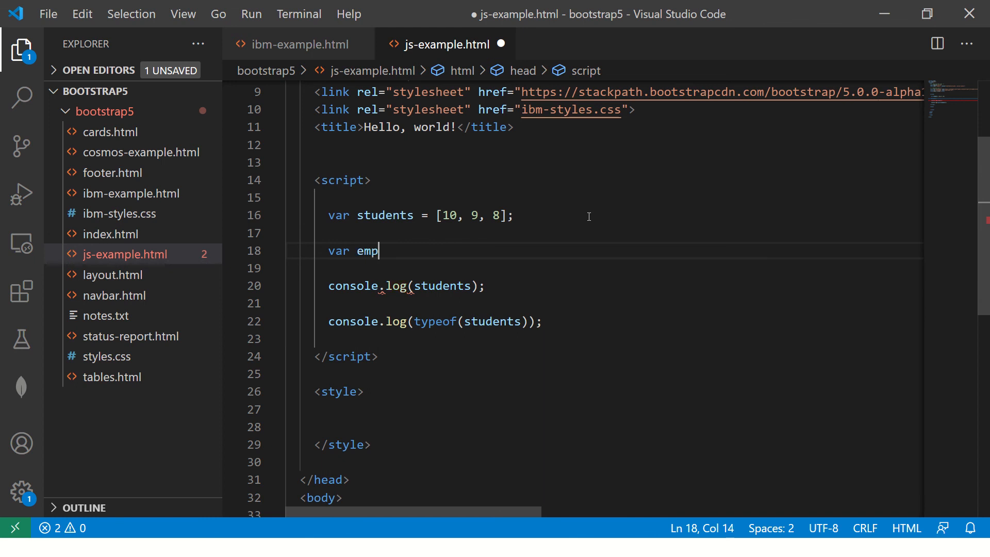
type("loyees =")
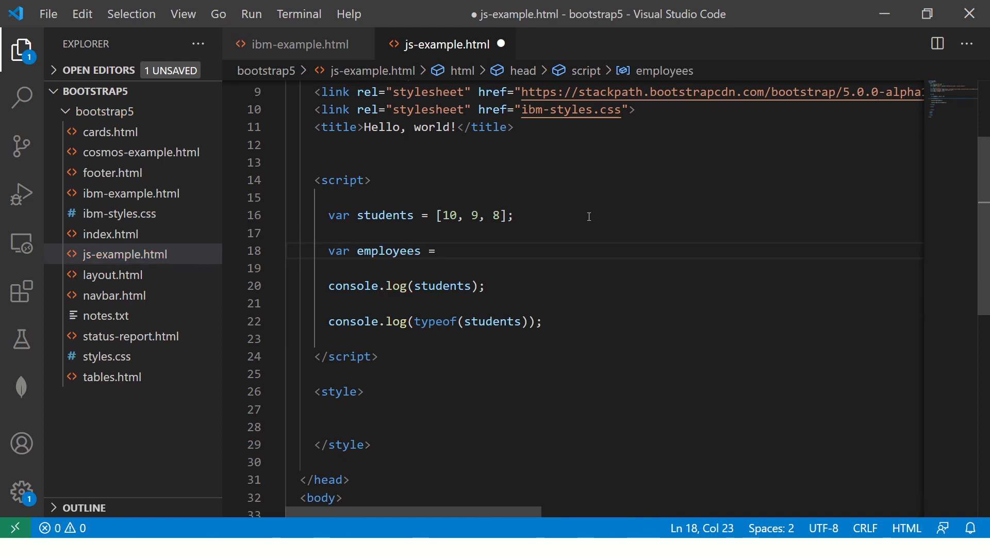
type("[\"]")
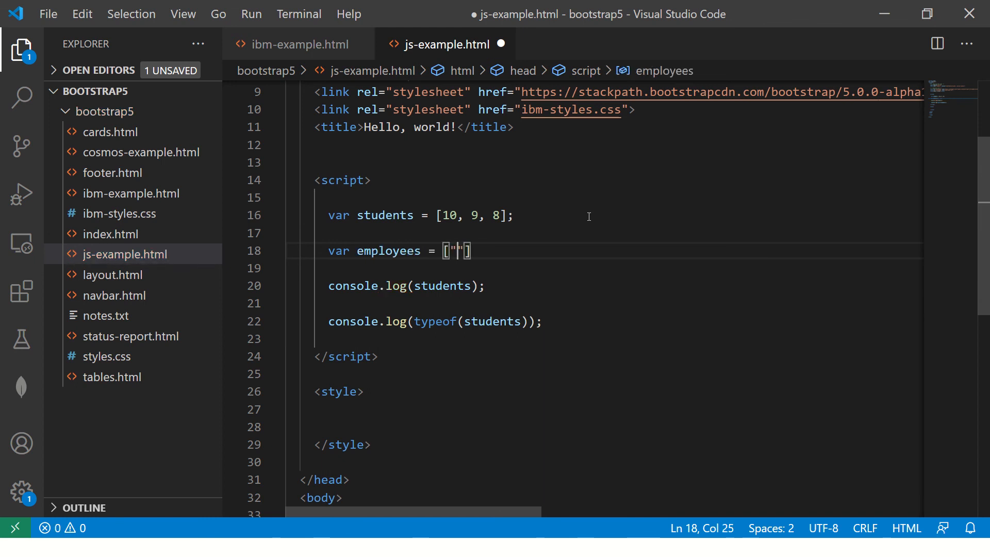
type("Ra")
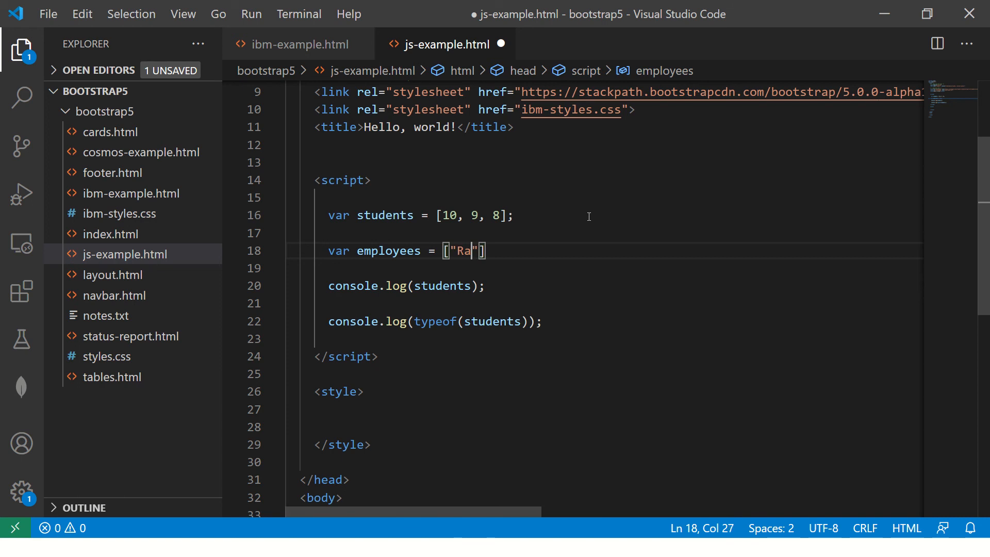
type("m\", \"")
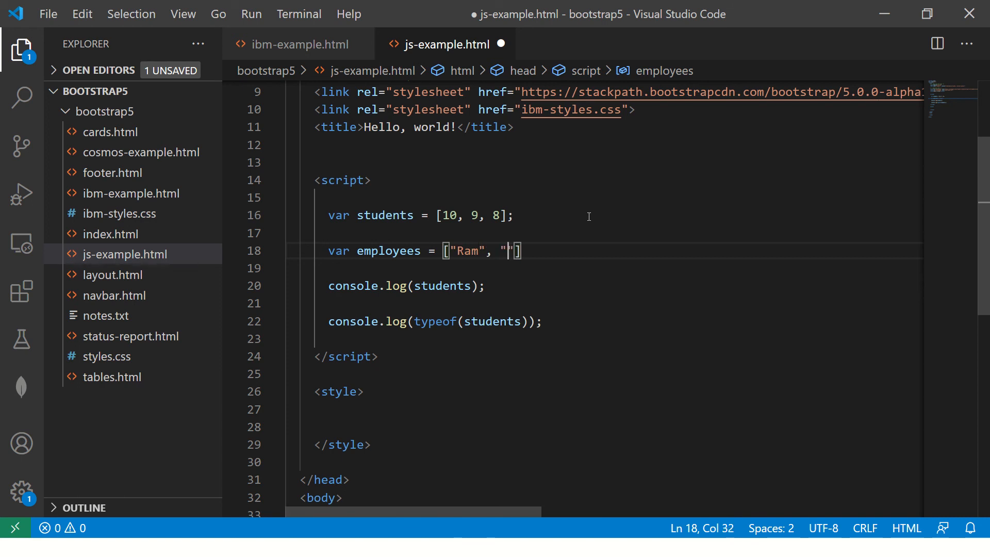
type("Mark\",")
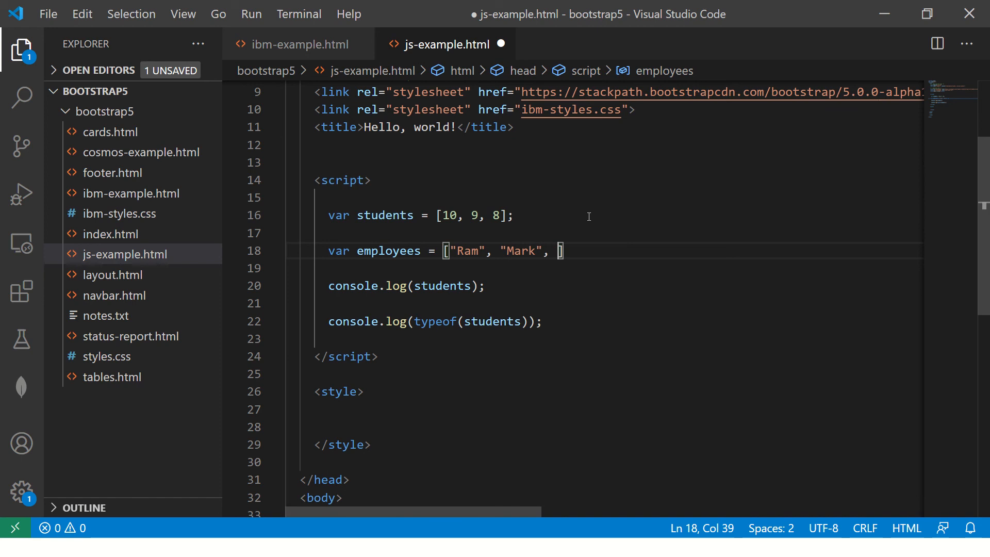
type("\"Ben\"")
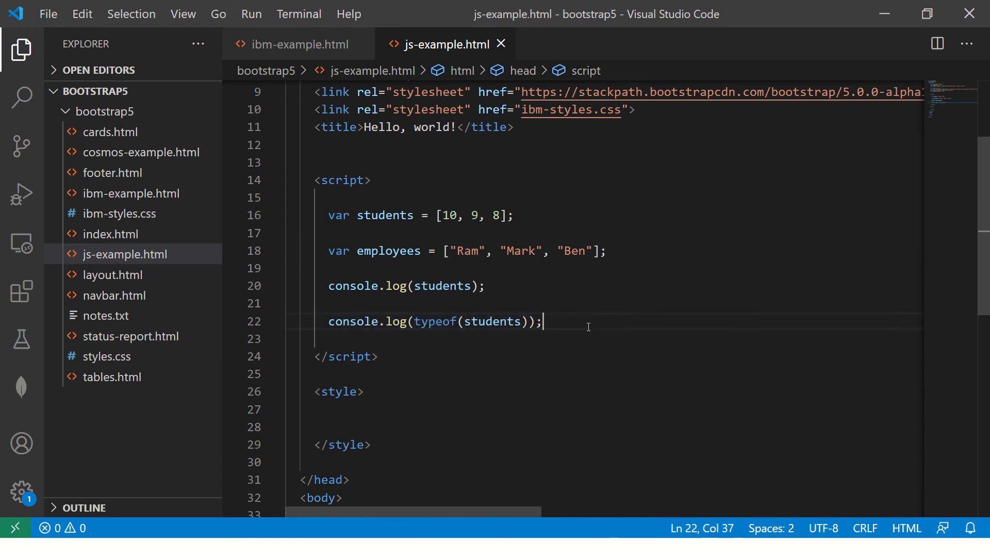
double_click(388, 251)
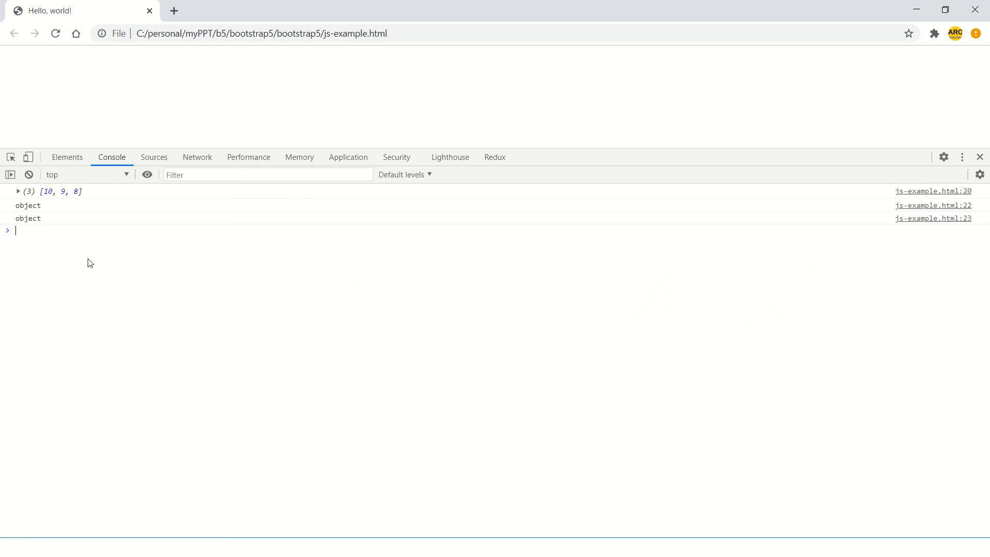
mouse_move(85, 262)
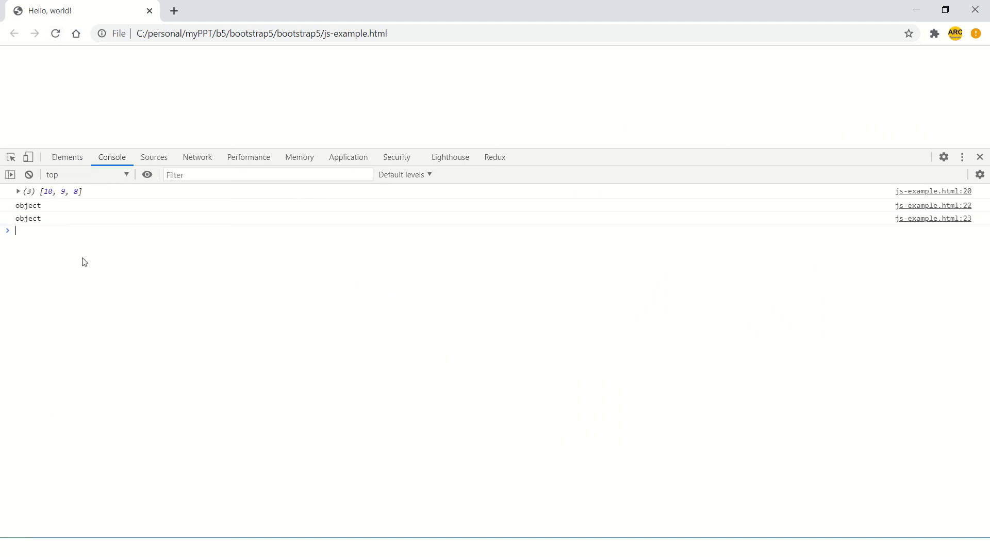